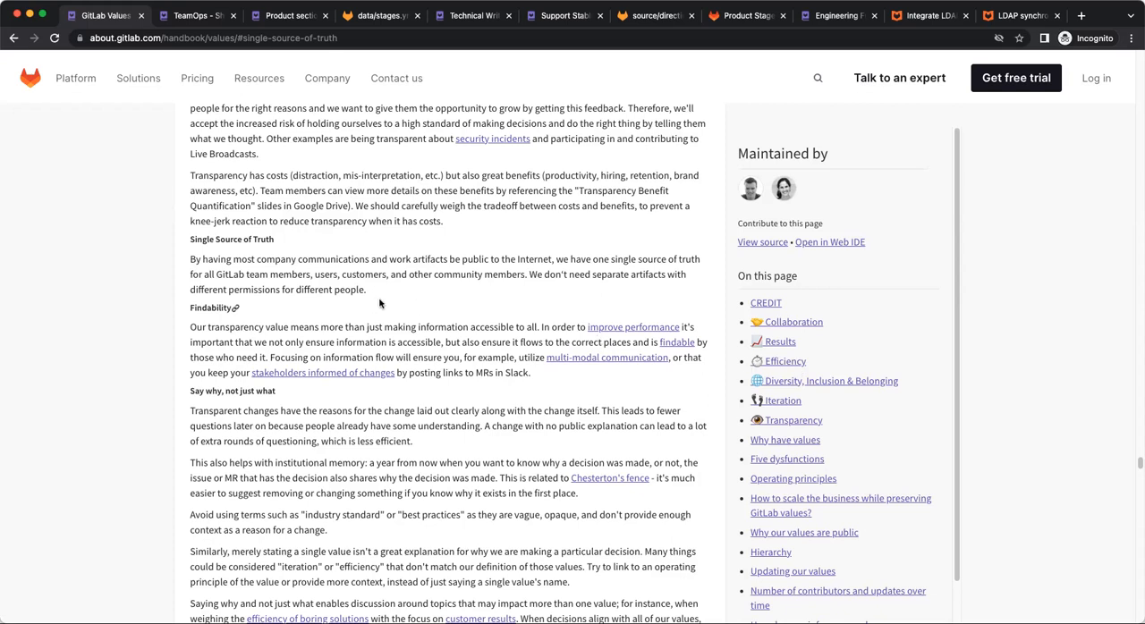
Step: Highlight the Single Source of Truth passage on the Values page
drag(189, 258, 365, 290)
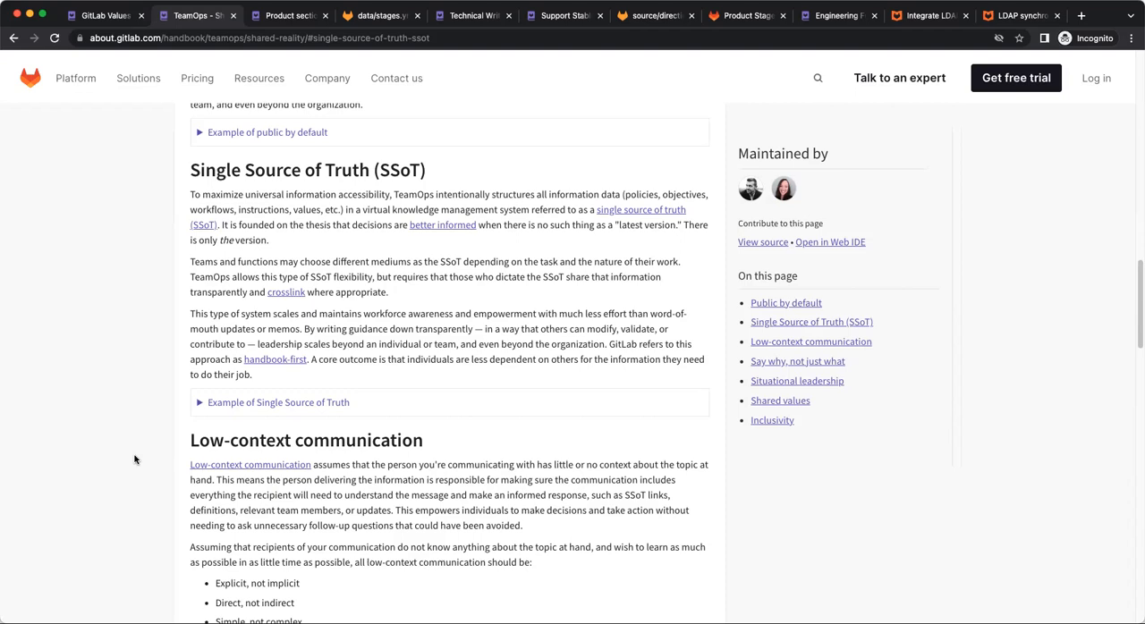
mouse_move(18, 426)
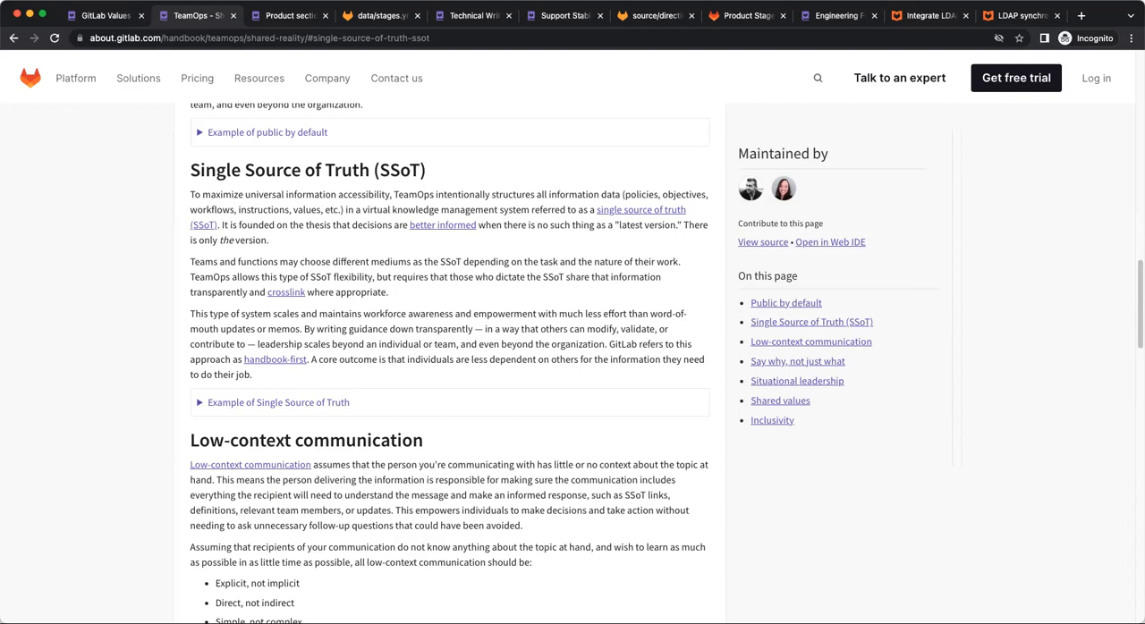
mouse_move(186, 439)
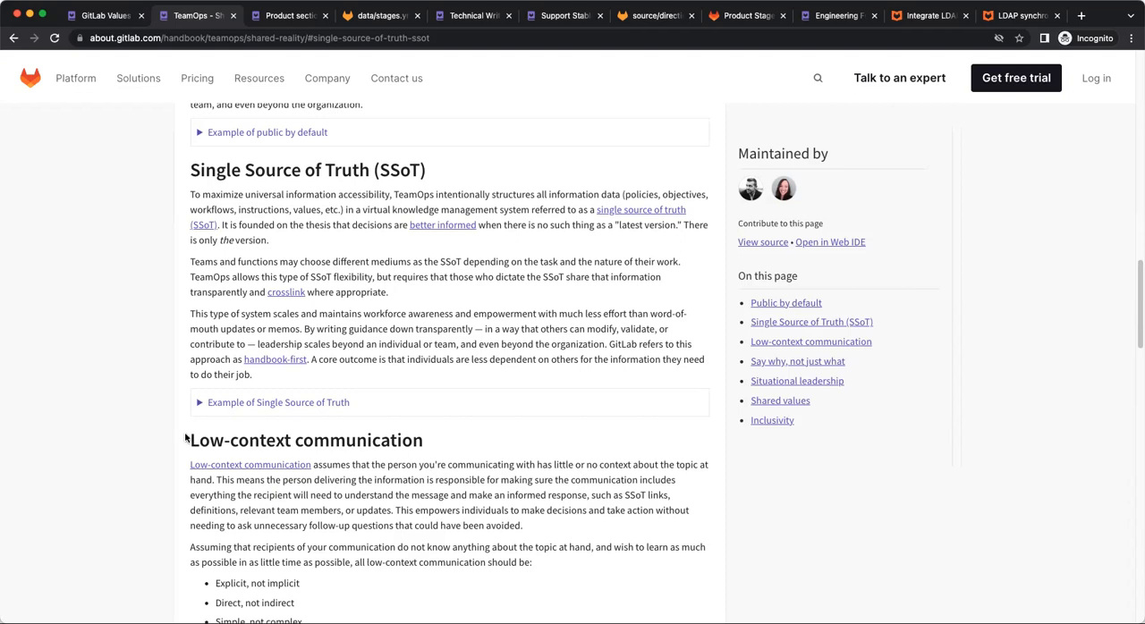
mouse_move(27, 449)
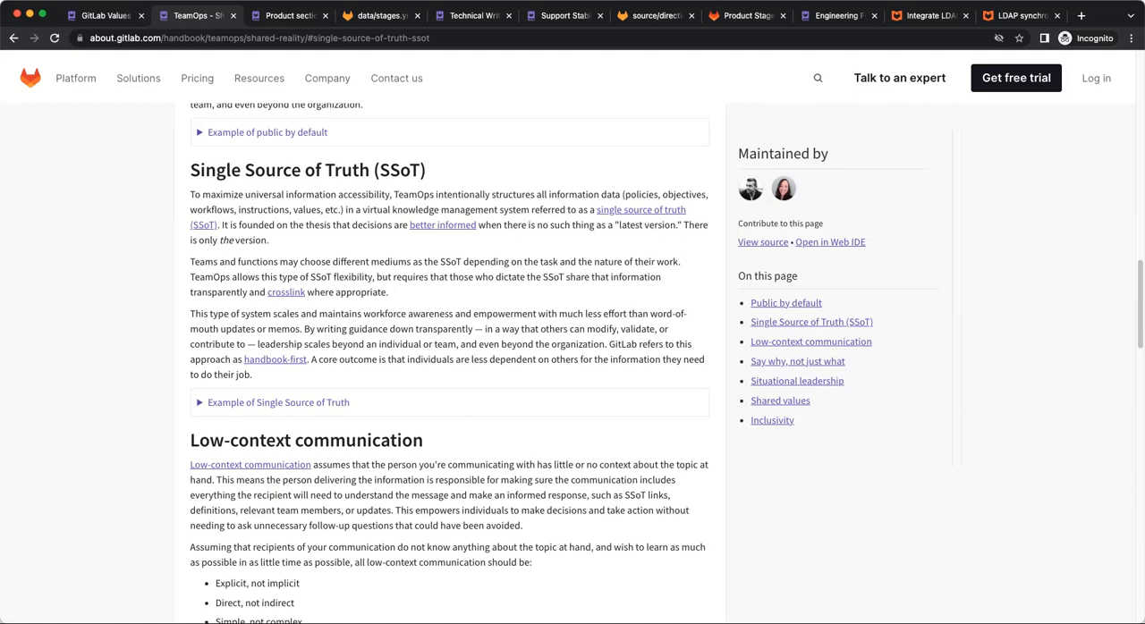
mouse_move(494, 254)
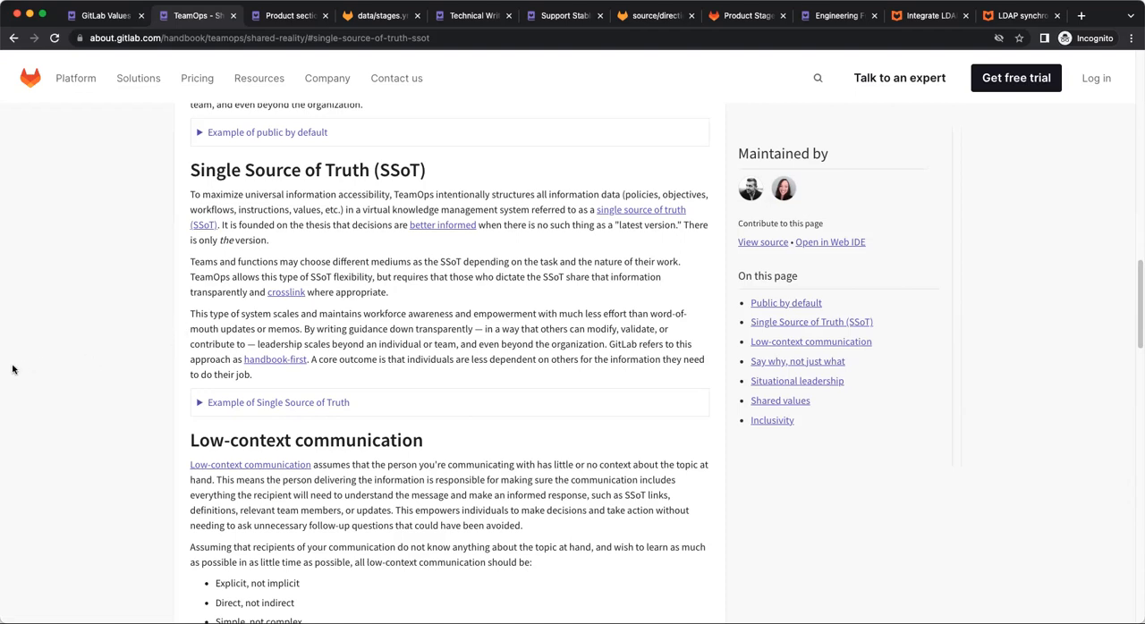
mouse_move(190, 275)
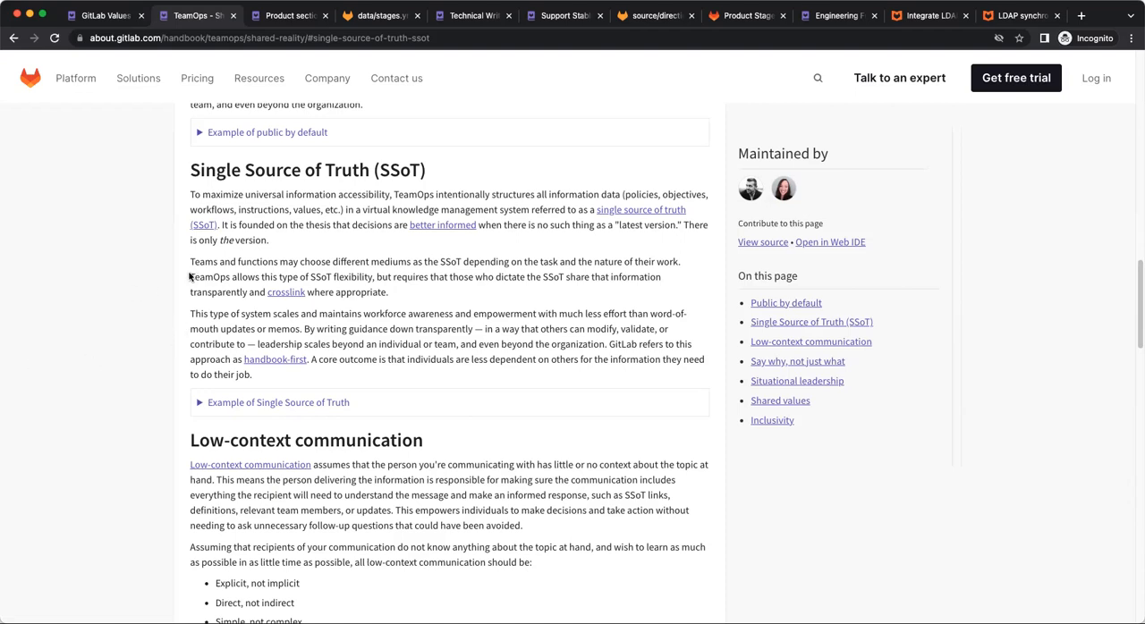
mouse_move(379, 14)
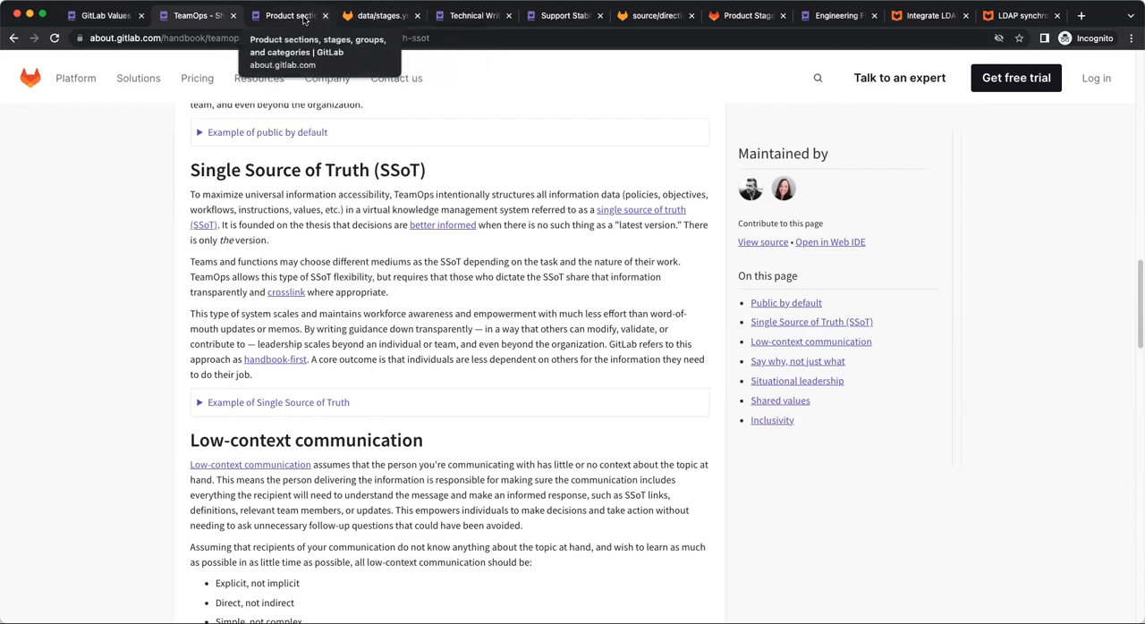
Step: Move through the Product stages, Technical Writing assignments and Support Stable Counterparts pages
click(288, 15)
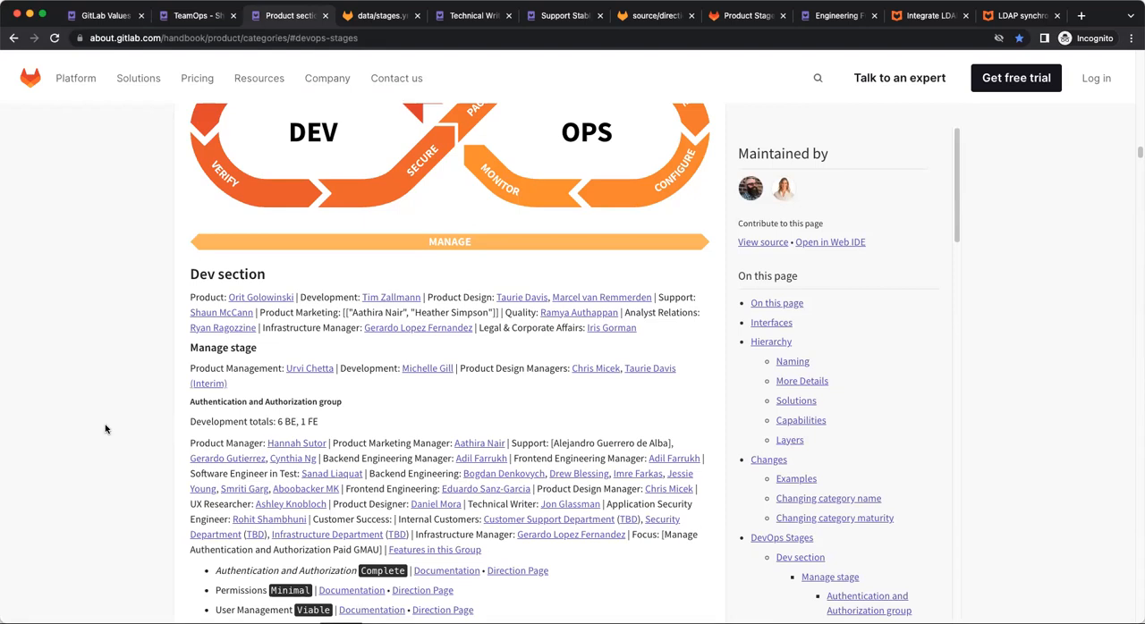
mouse_move(379, 15)
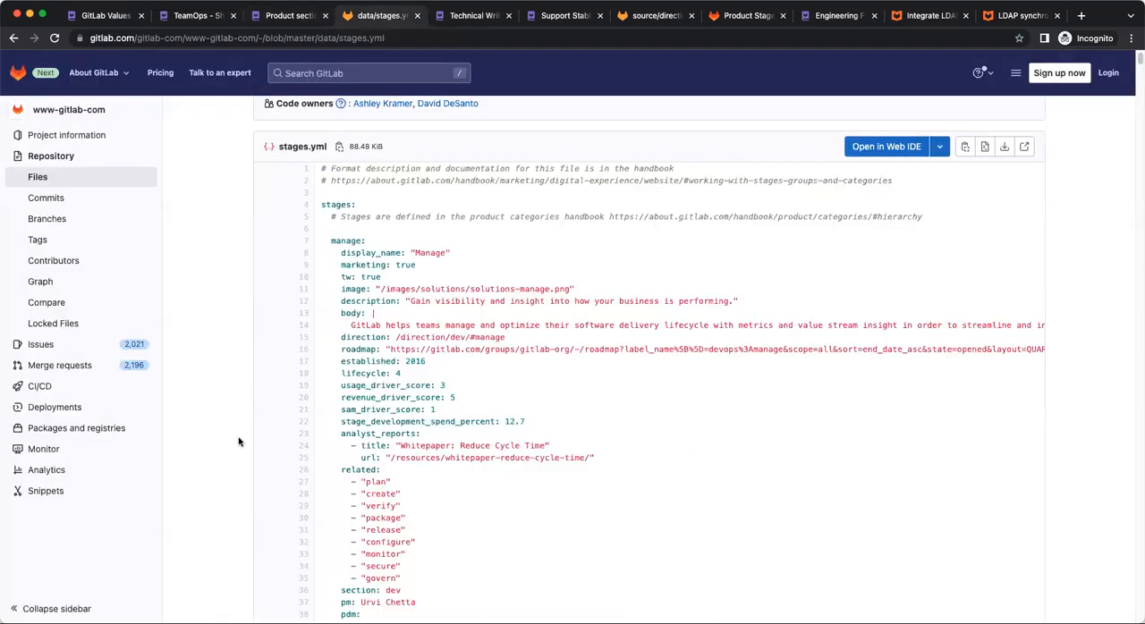
mouse_move(475, 16)
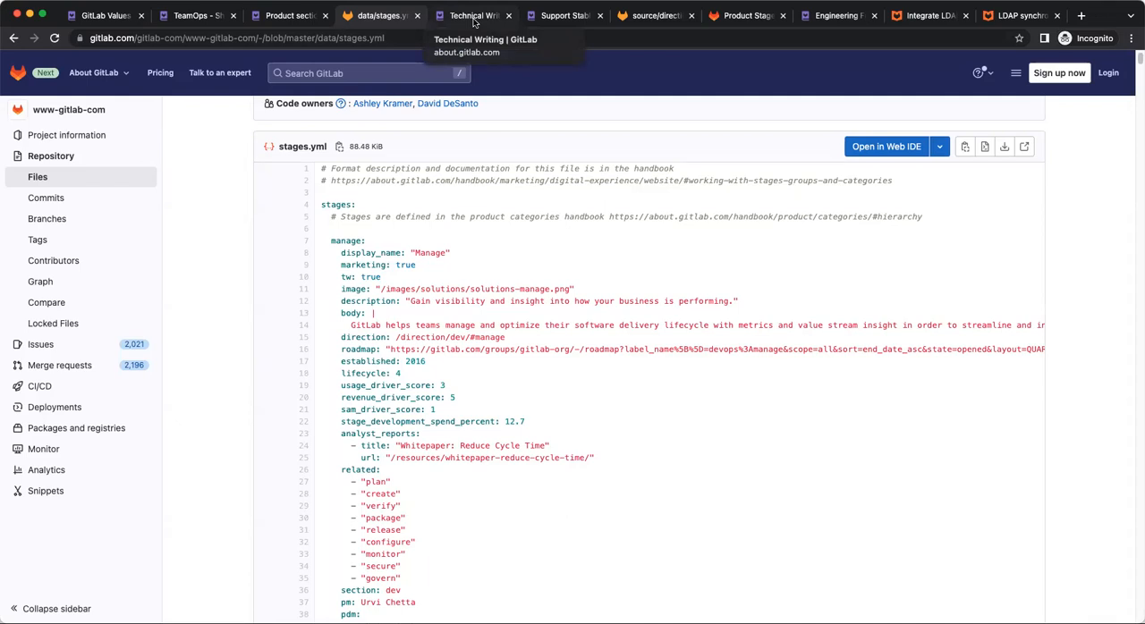
click(472, 15)
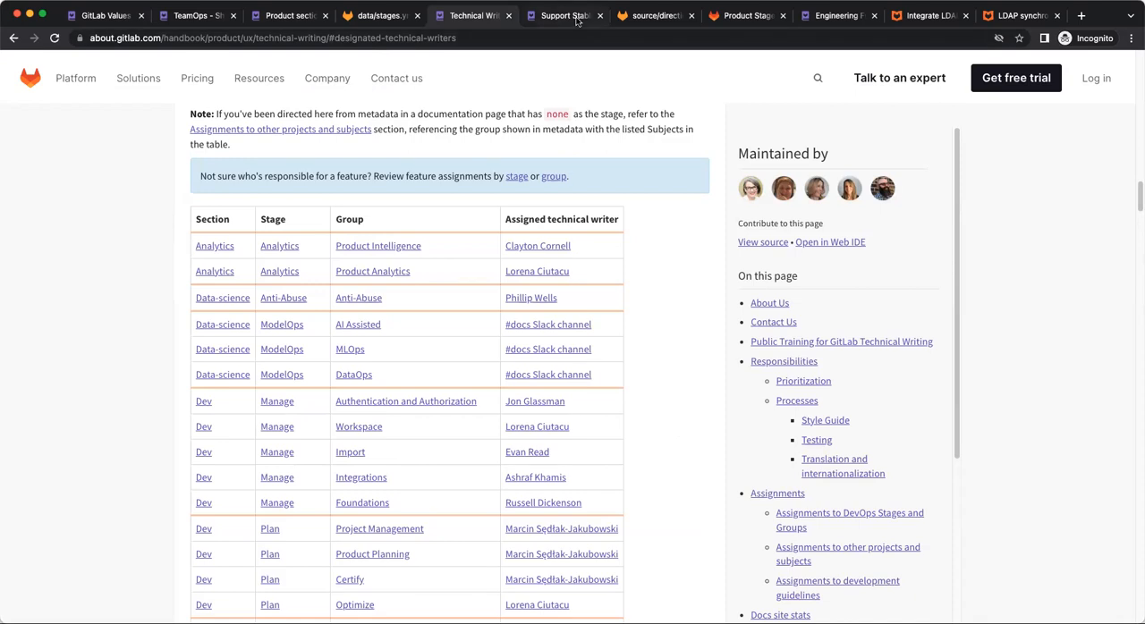
click(565, 14)
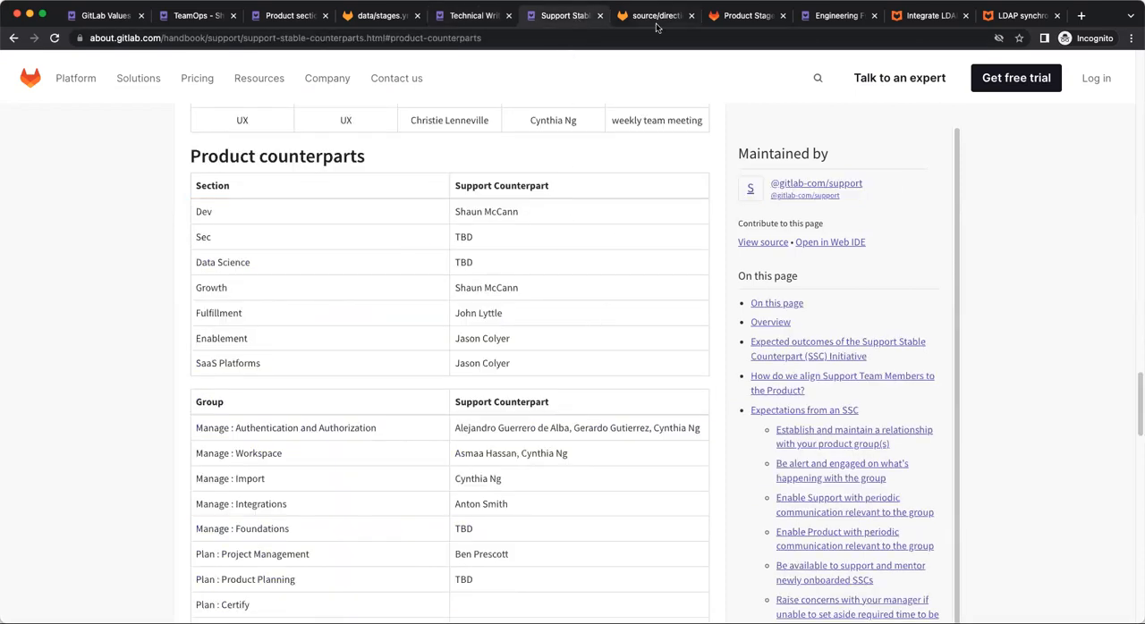
mouse_move(655, 14)
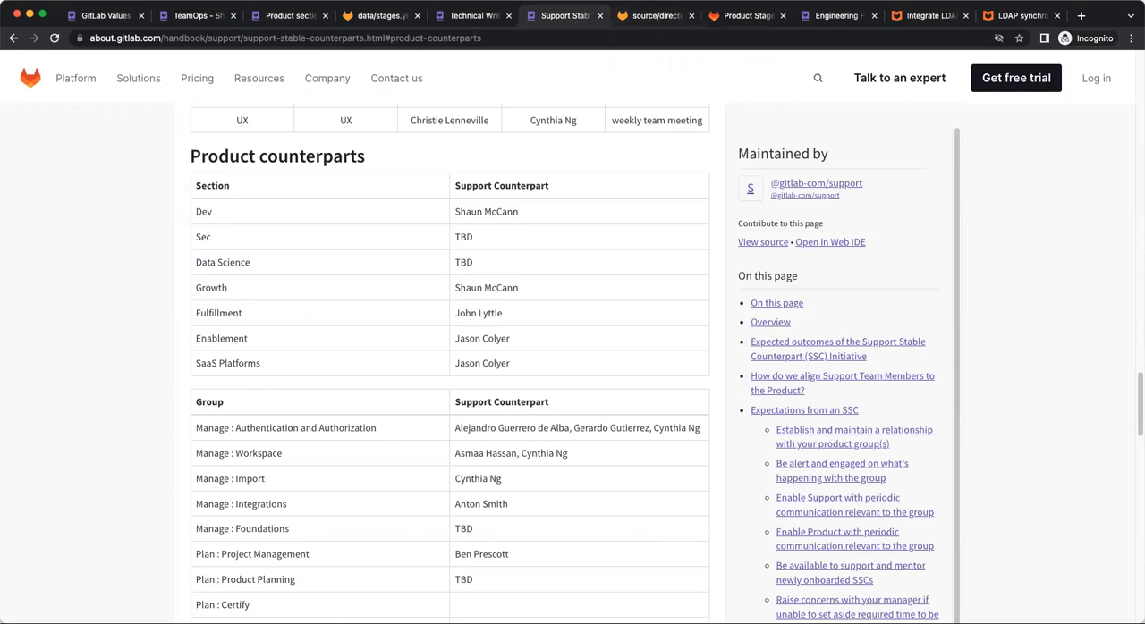
mouse_move(655, 14)
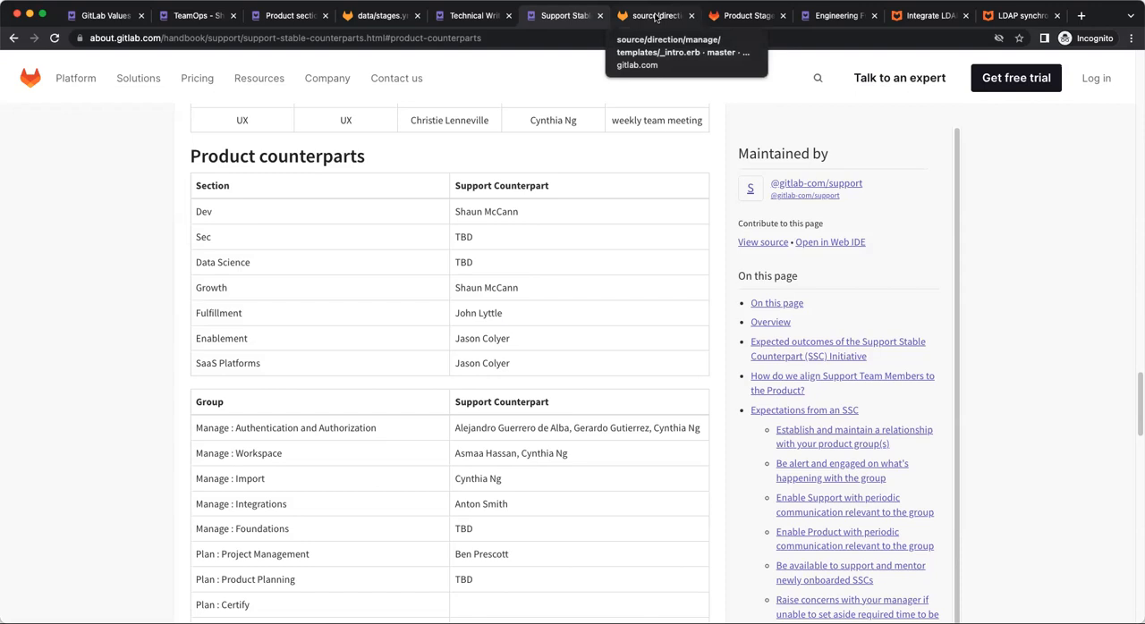
Step: Compare the _intro.erb source with its rendered intro paragraph on the Manage direction page
click(654, 14)
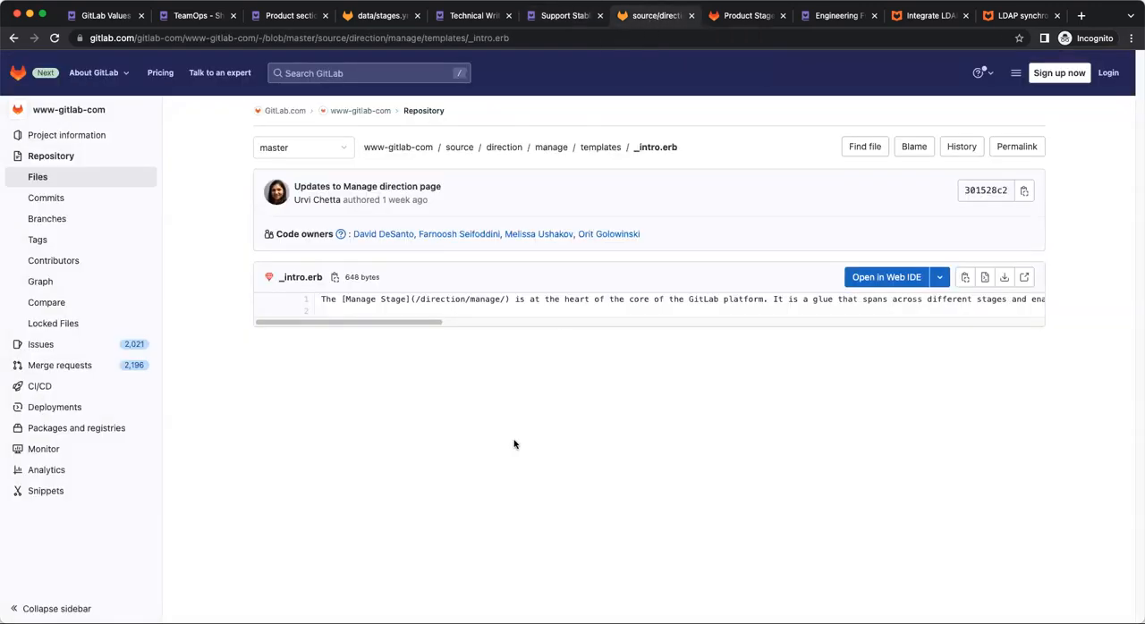
mouse_move(445, 372)
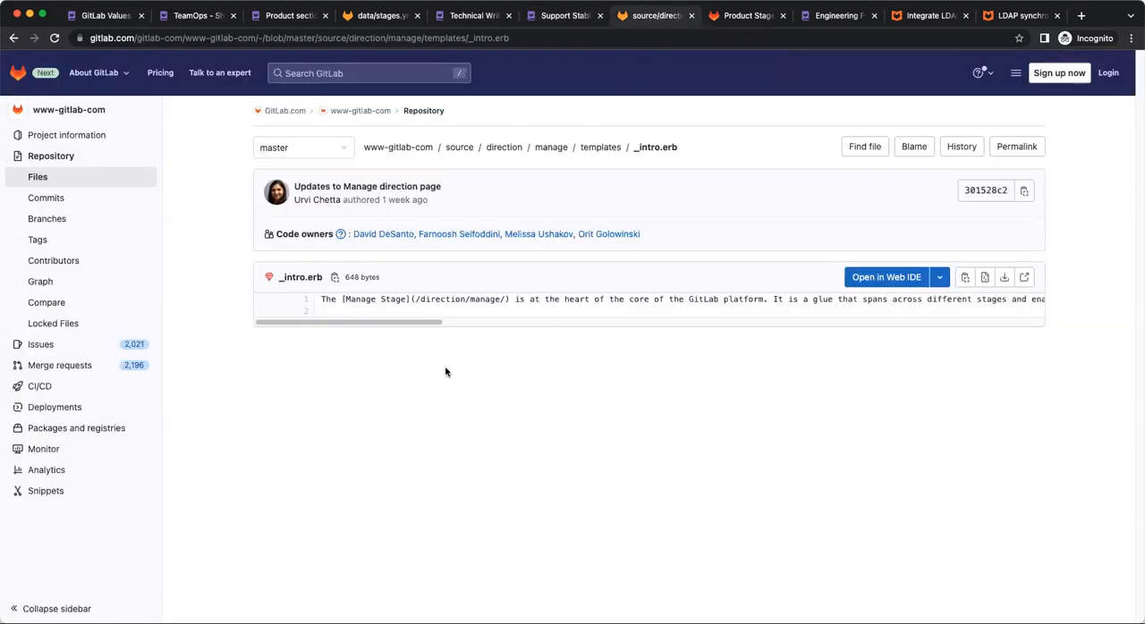
mouse_move(412, 365)
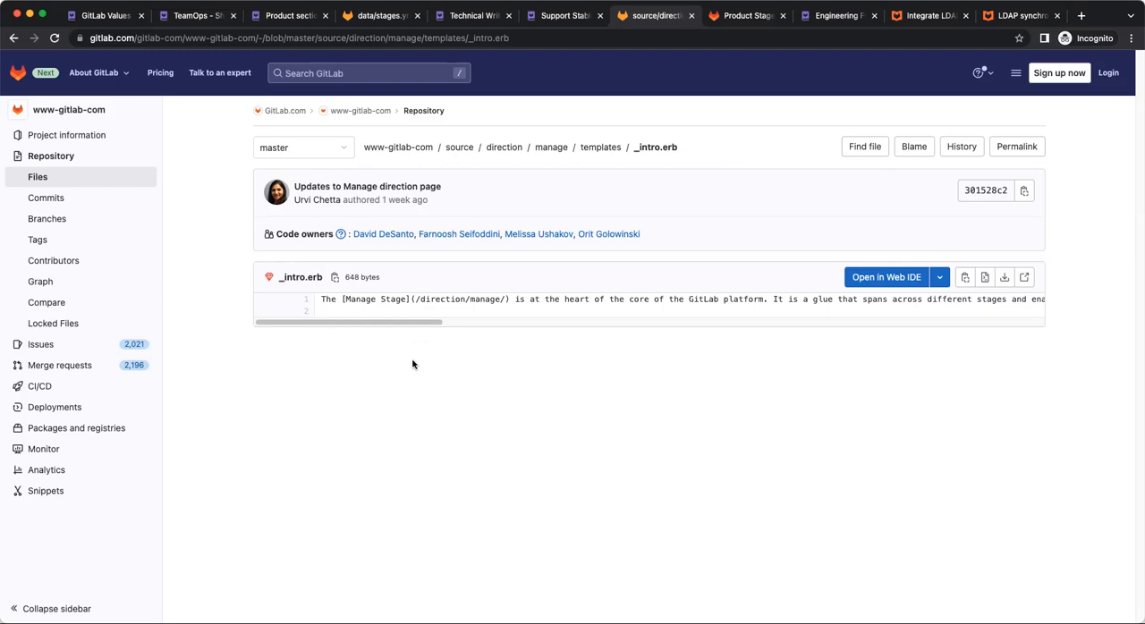
mouse_move(433, 343)
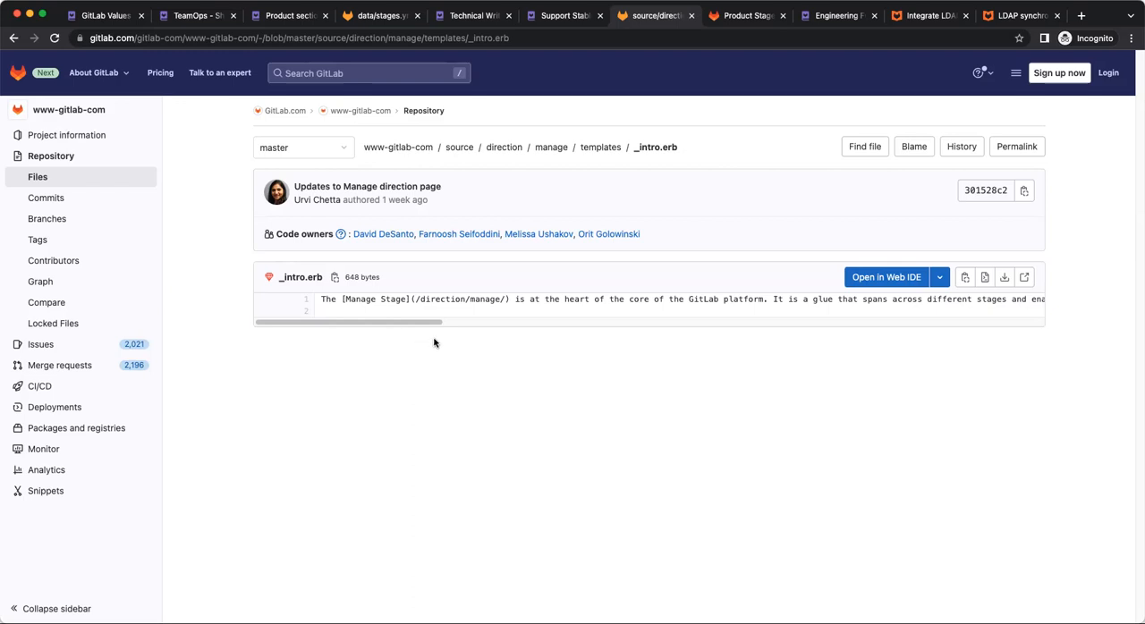
mouse_move(435, 335)
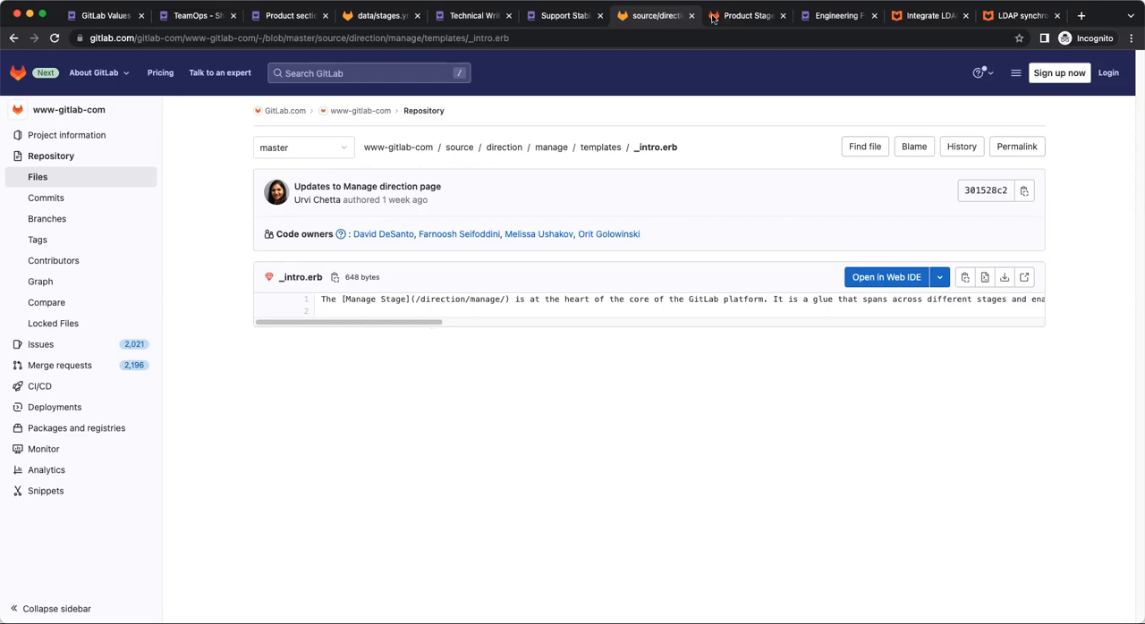
click(746, 14)
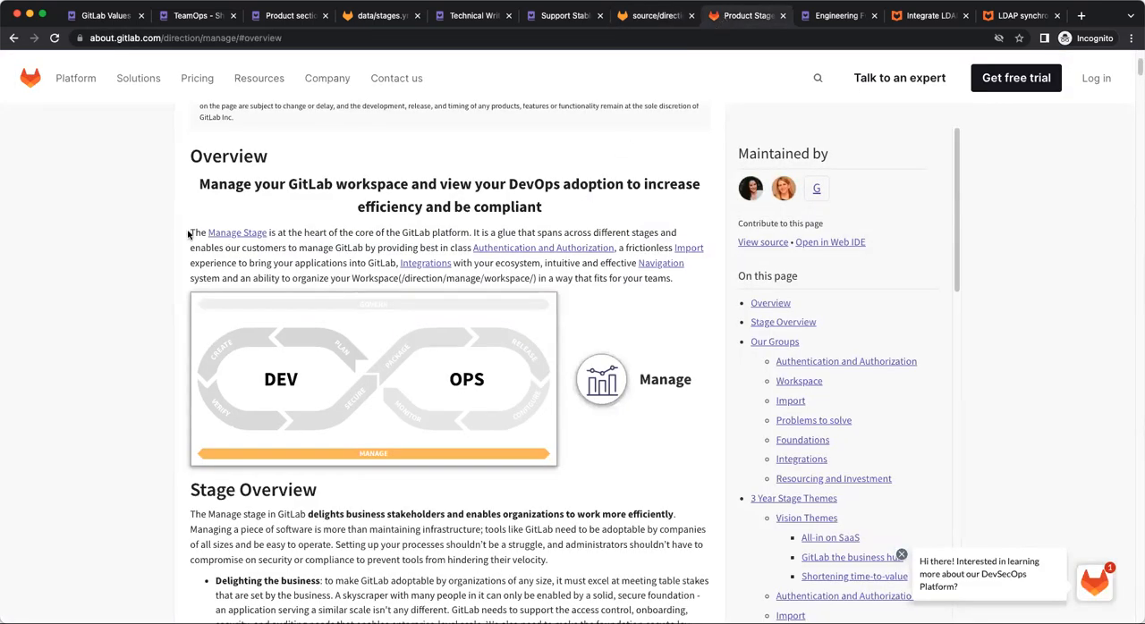
drag(189, 233, 673, 277)
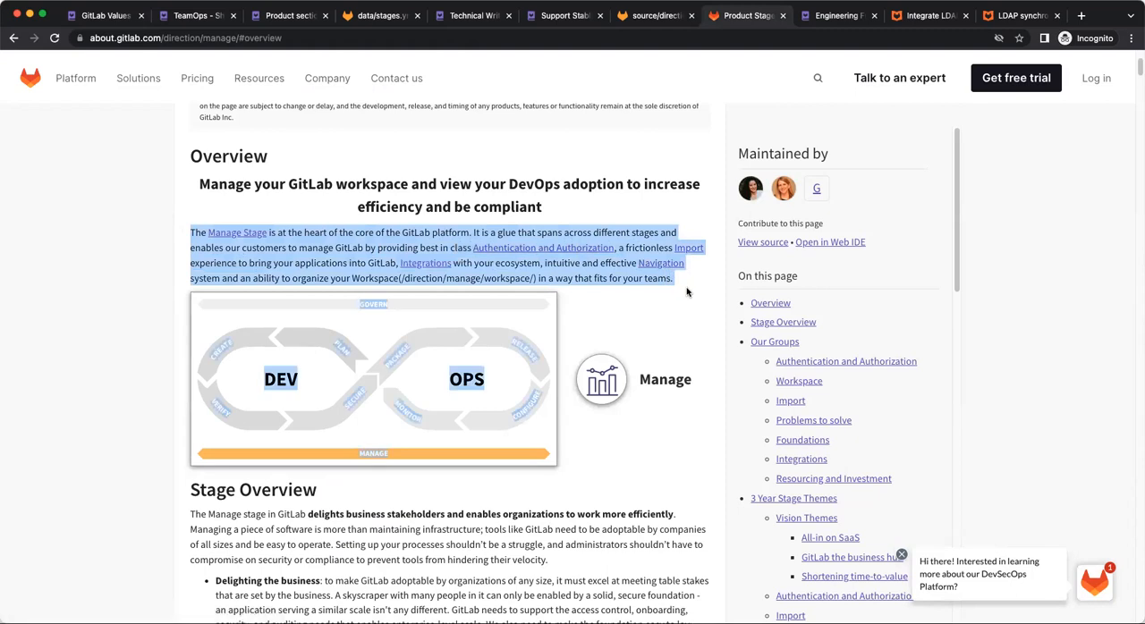
click(125, 297)
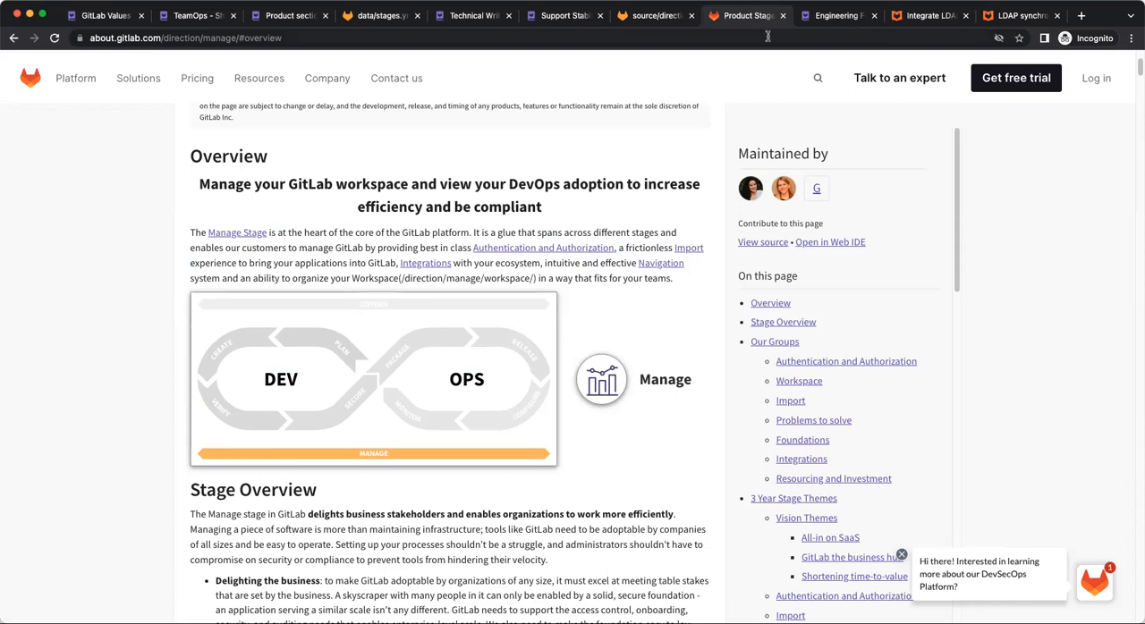
mouse_move(838, 14)
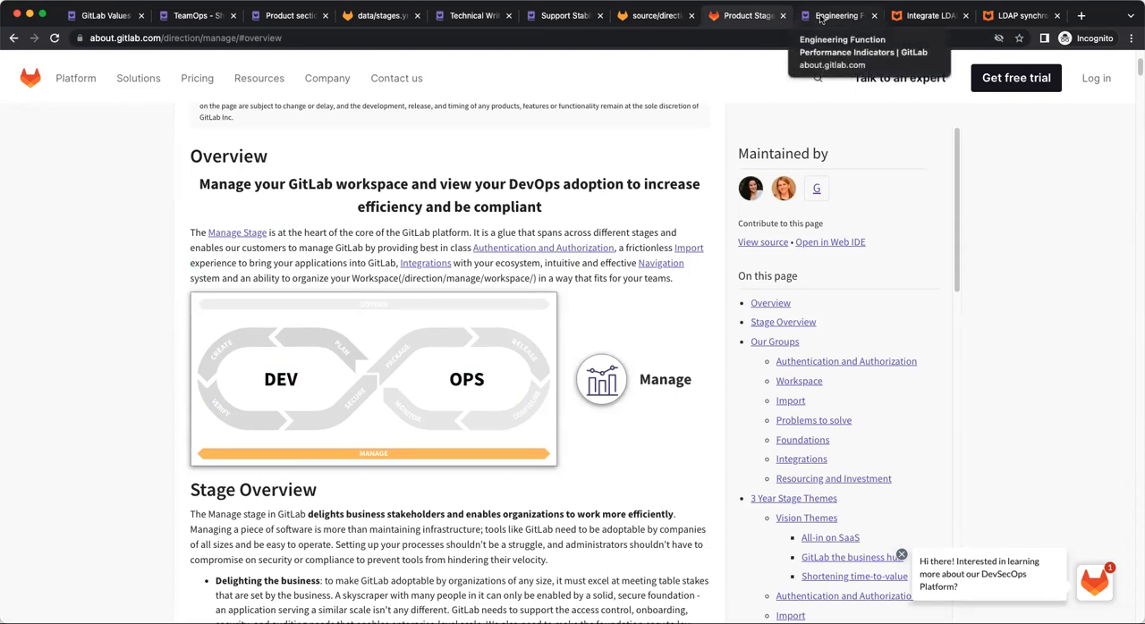
Step: Show the Engineering performance indicators page with the embedded Handbook MR Rate chart
click(837, 14)
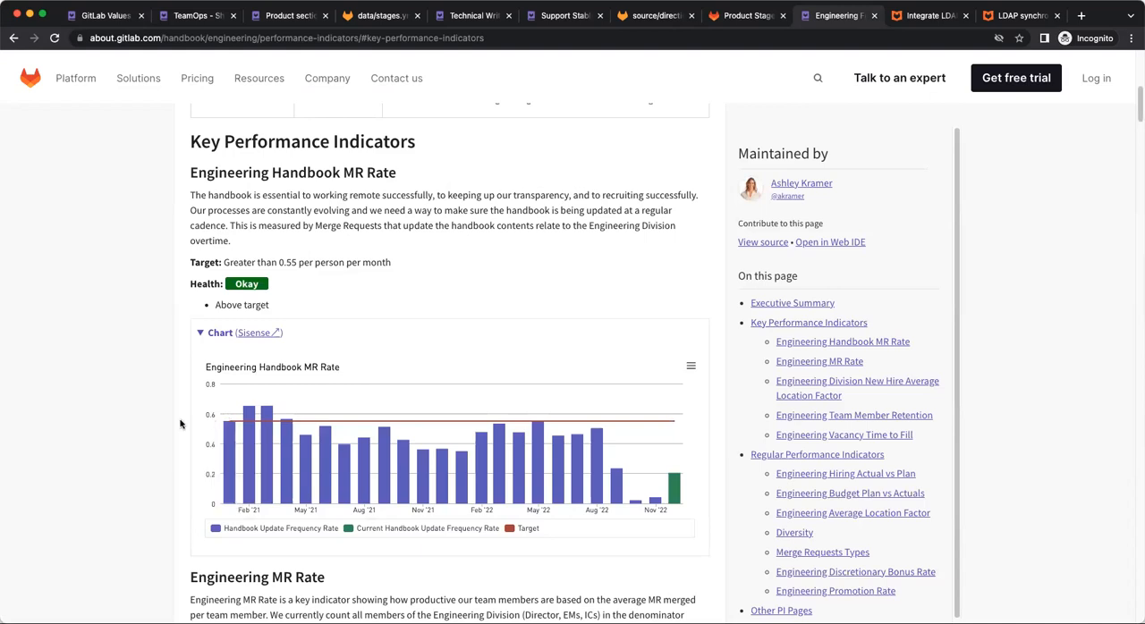
mouse_move(152, 422)
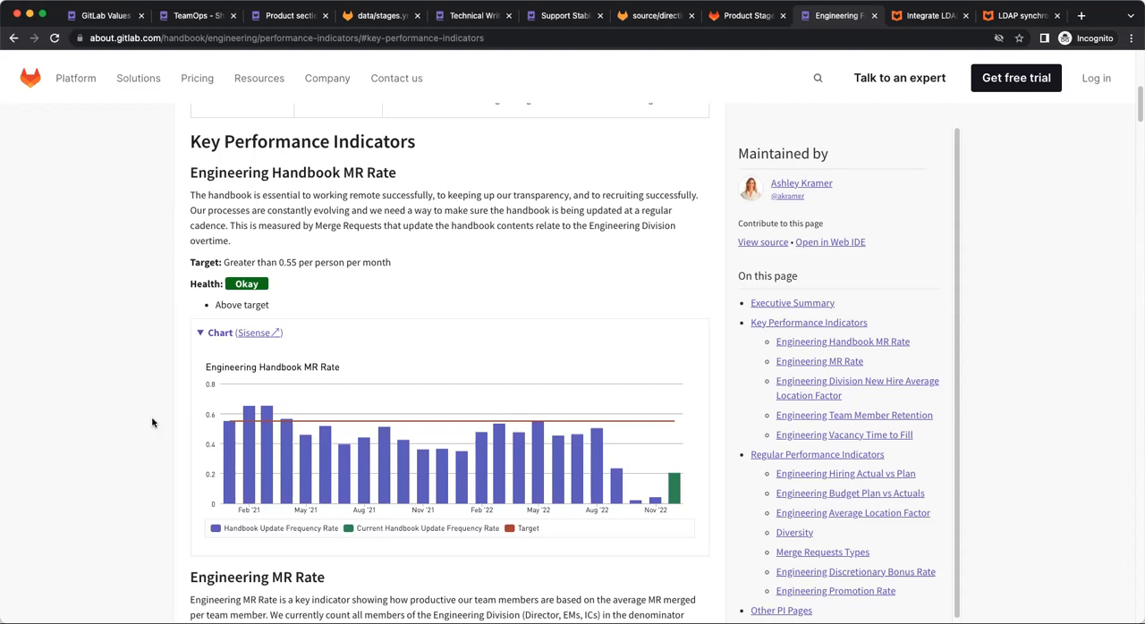
mouse_move(392, 374)
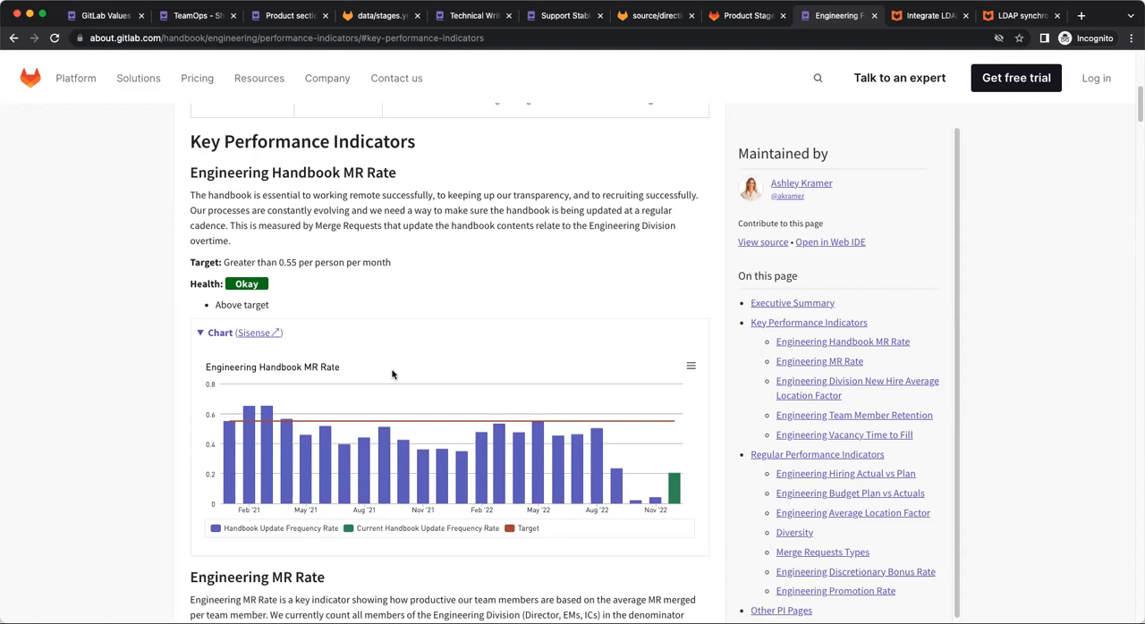
mouse_move(605, 313)
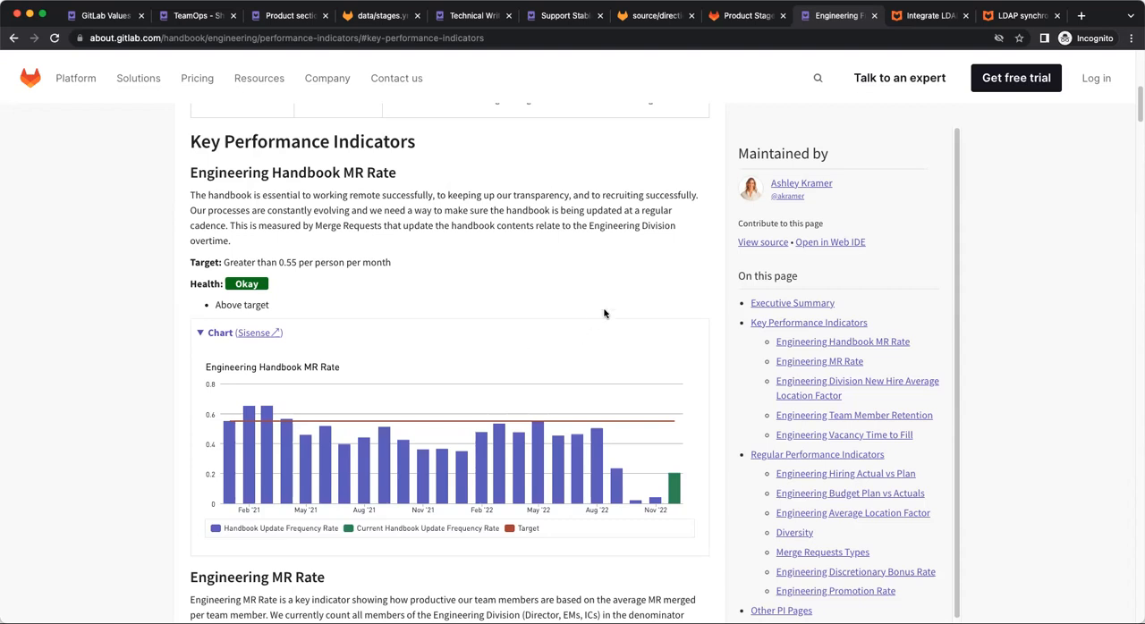
mouse_move(626, 290)
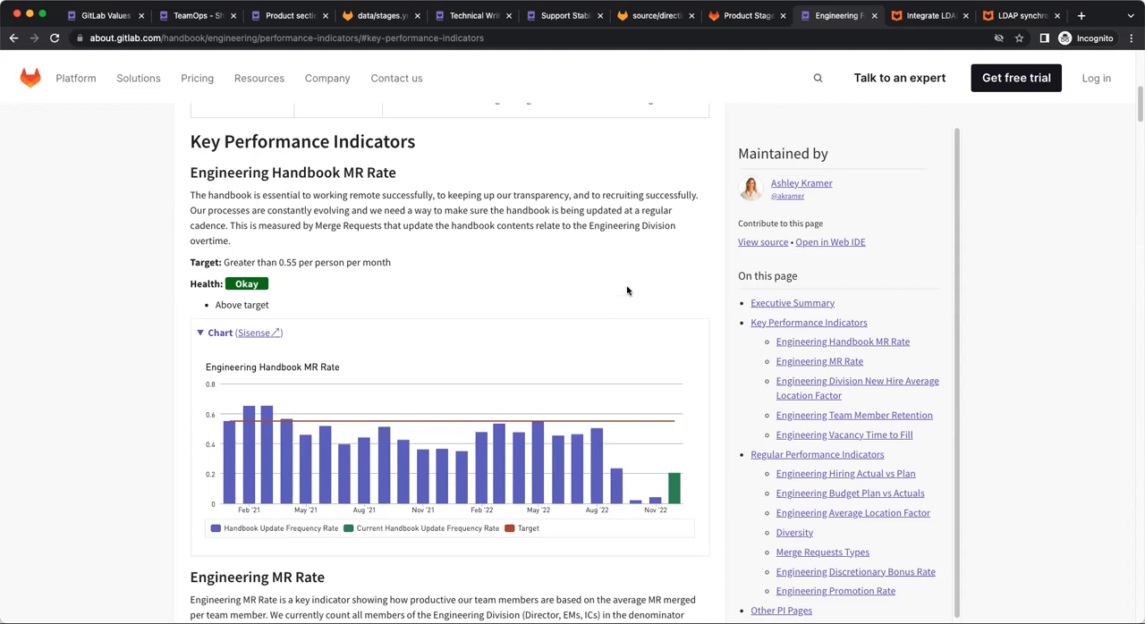
mouse_move(927, 14)
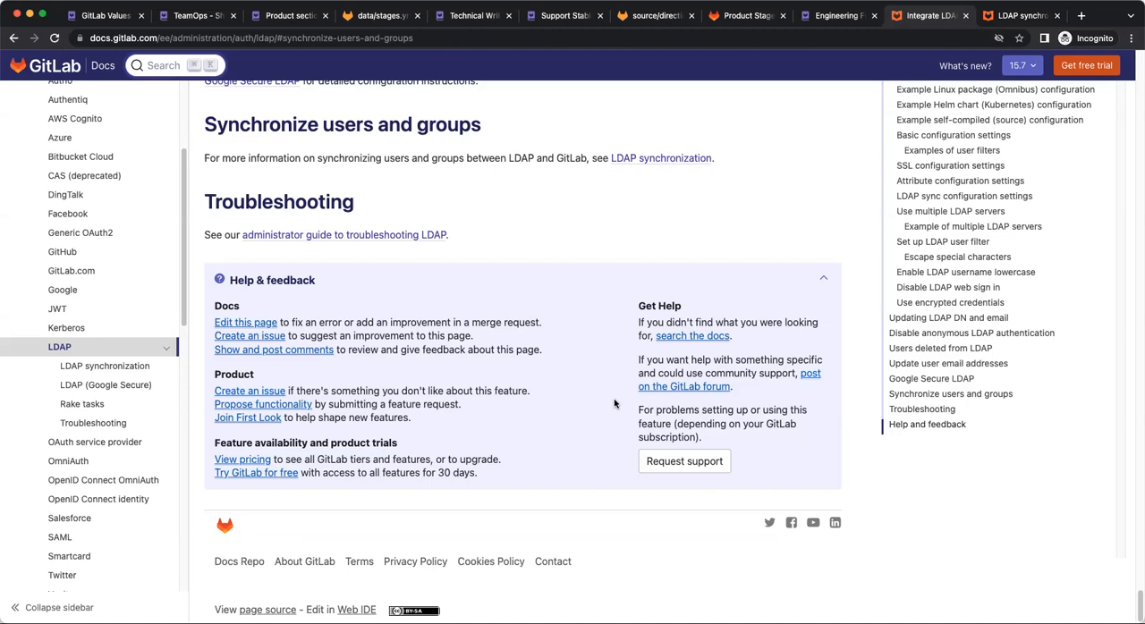
mouse_move(823, 189)
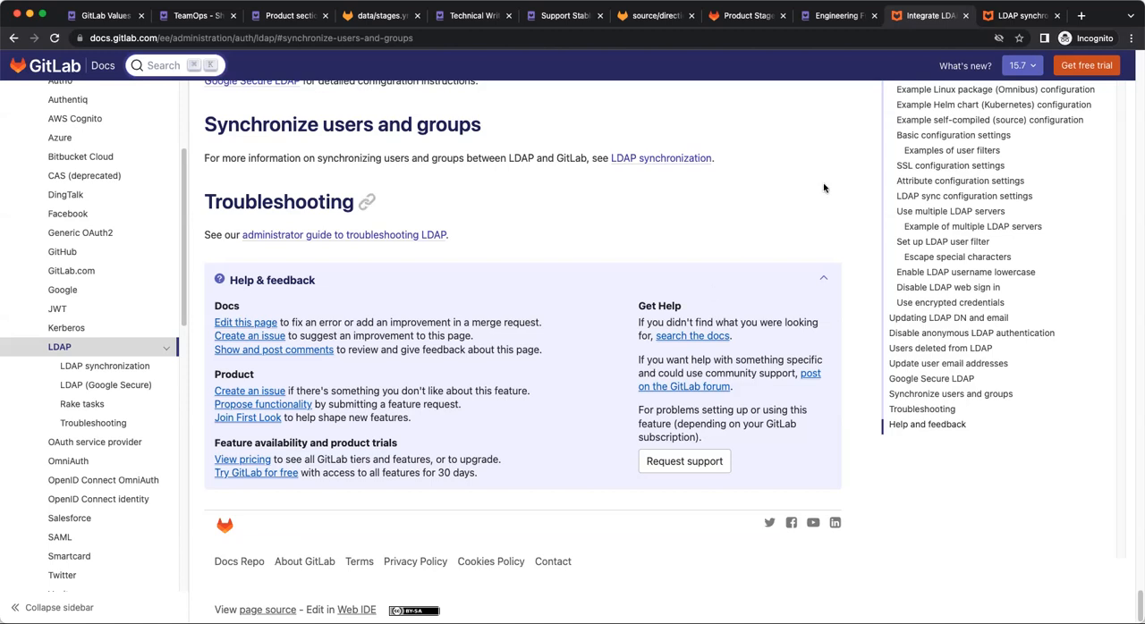
Step: Follow the 'LDAP synchronization' link from the LDAP integration guide
click(103, 367)
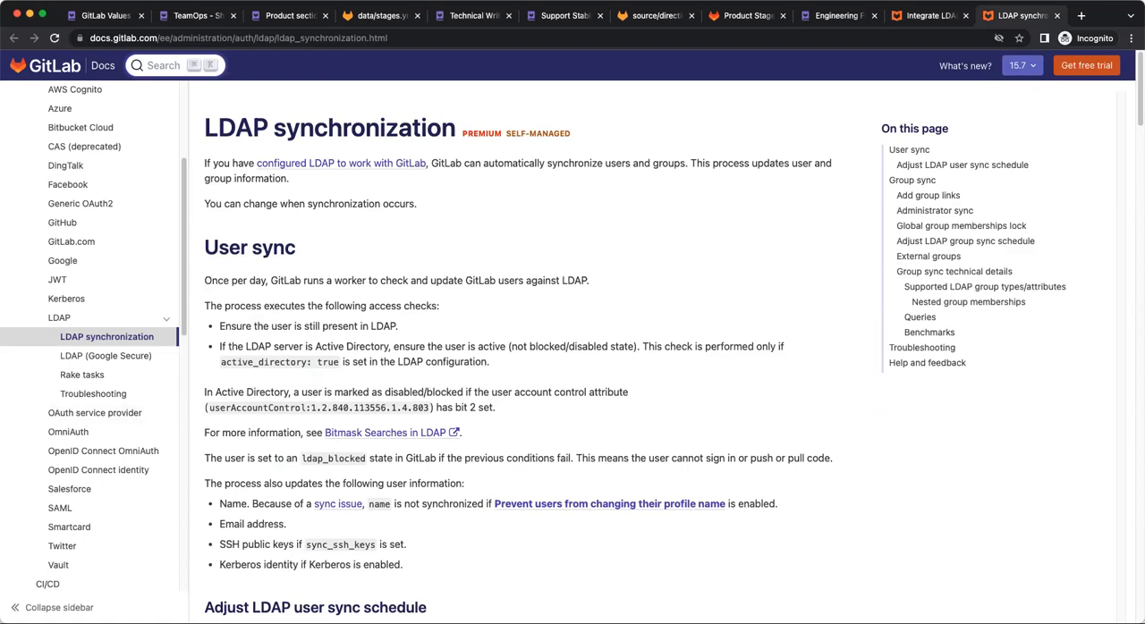
mouse_move(712, 483)
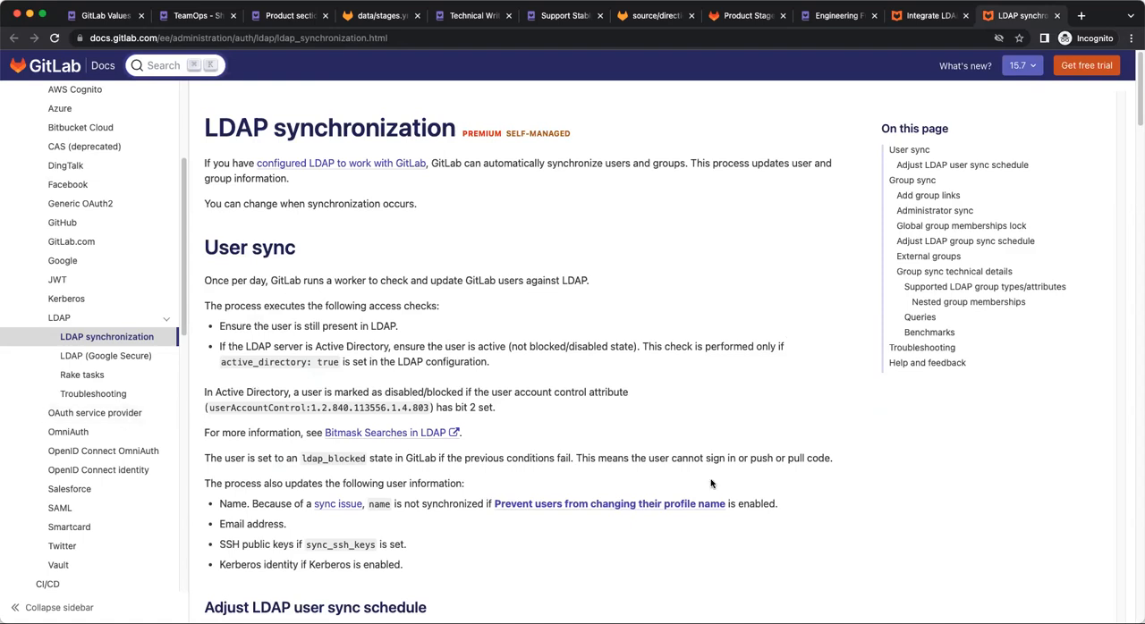